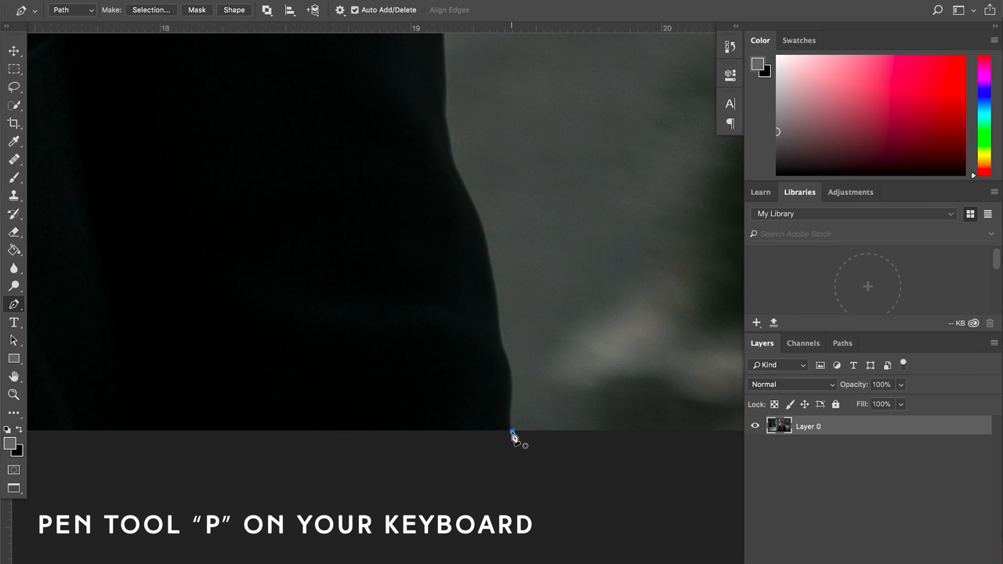
Lay Pen anchor points up the jacket's right edge and bend the path to hug its curve.
{"action": "left_click", "coordinate": [512, 436]}
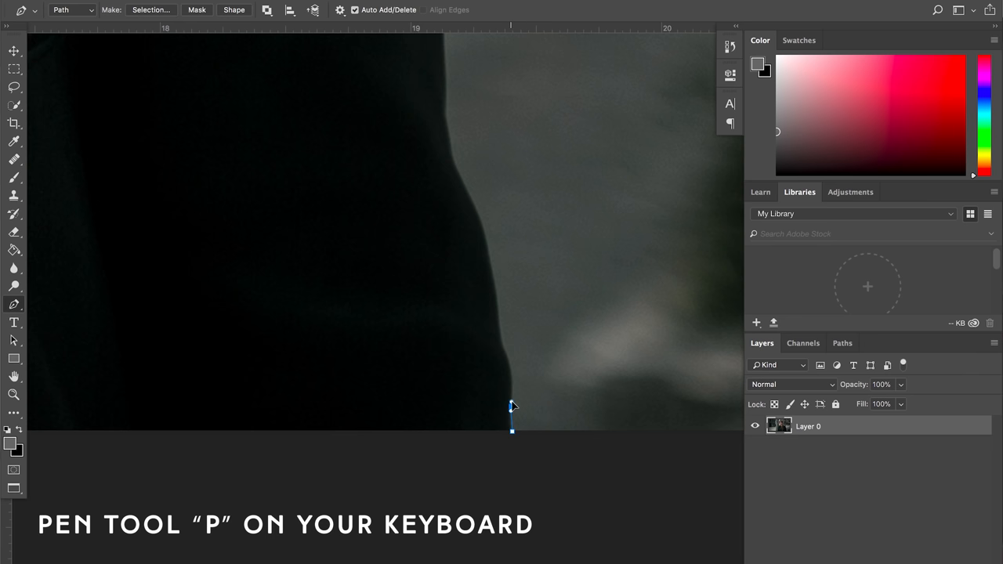
{"action": "left_click", "coordinate": [511, 404]}
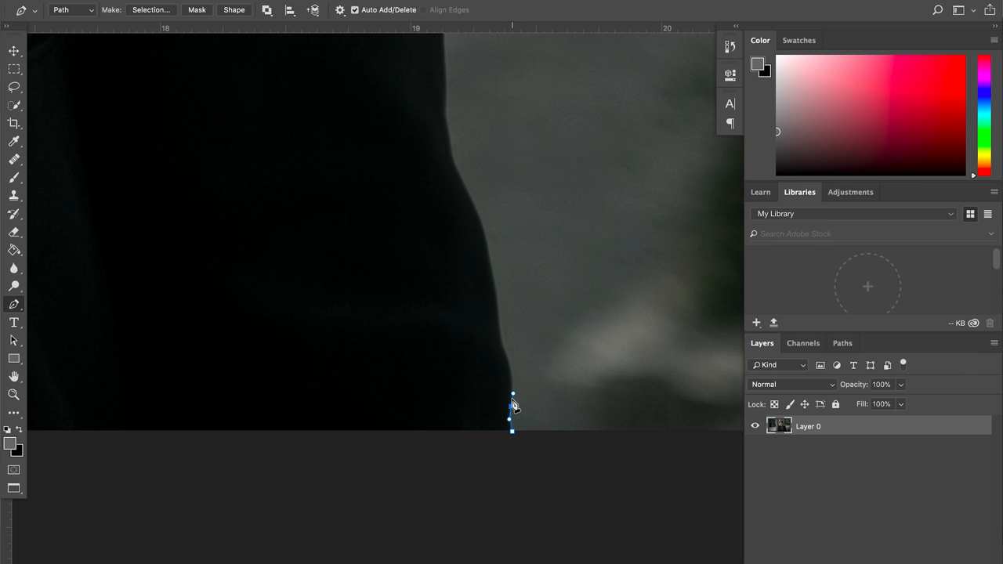
{"action": "mouse_move", "coordinate": [507, 354]}
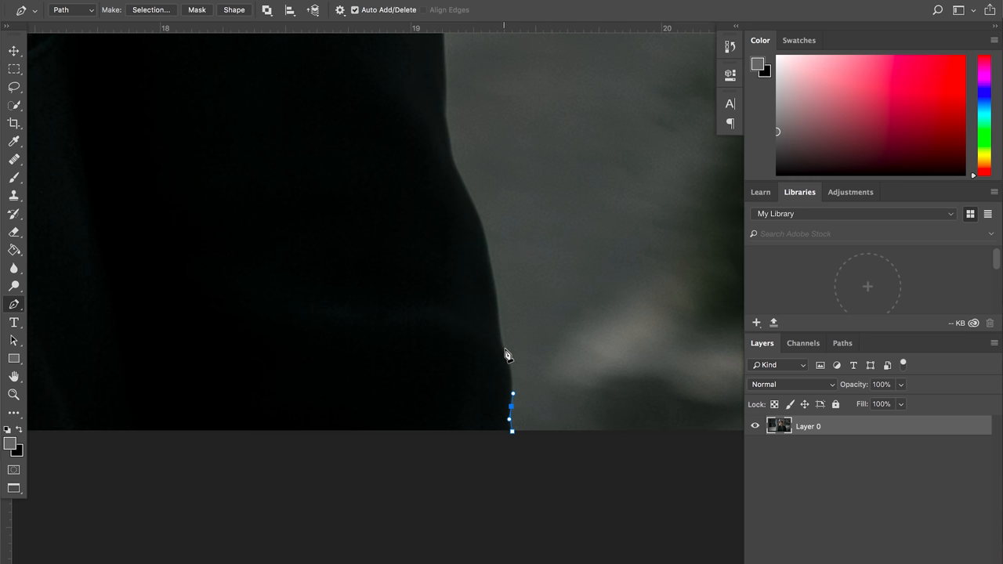
{"action": "left_click", "coordinate": [500, 341]}
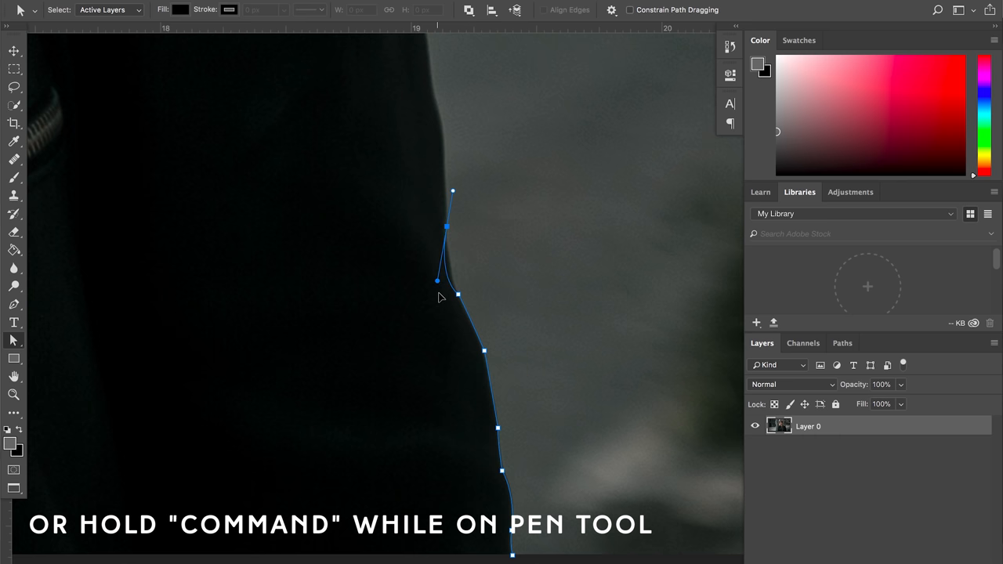
{"action": "left_click_drag", "start_coordinate": [437, 281], "coordinate": [445, 300]}
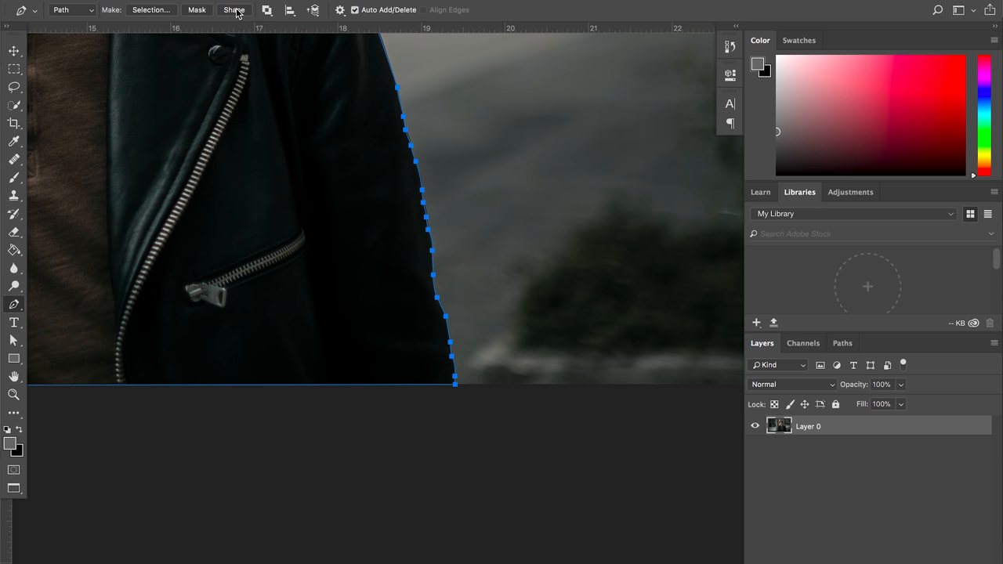
Convert the path to the Chris Shape layer and load its outline as a selection around the man.
{"action": "left_click", "coordinate": [232, 9]}
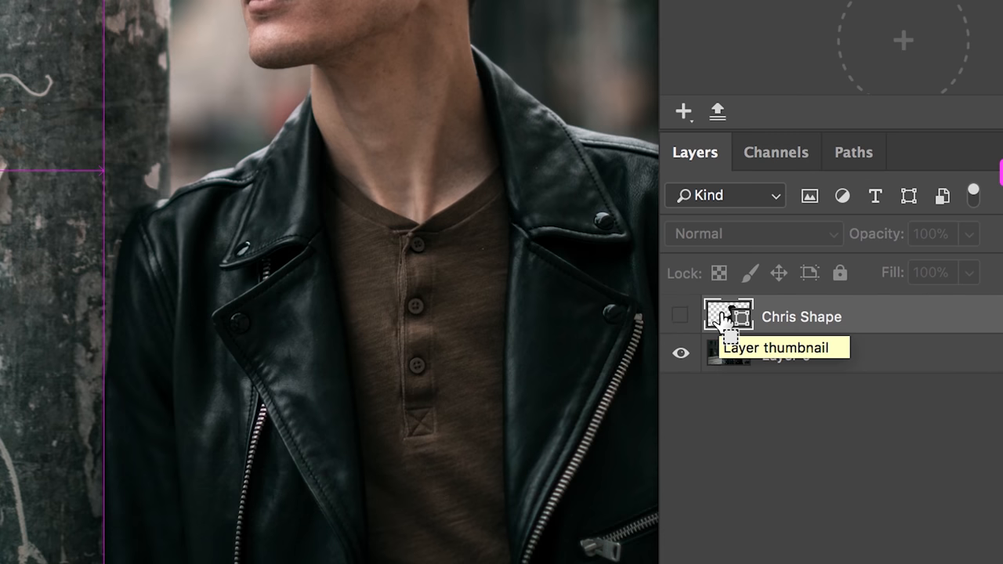
{"action": "left_click", "coordinate": [727, 317]}
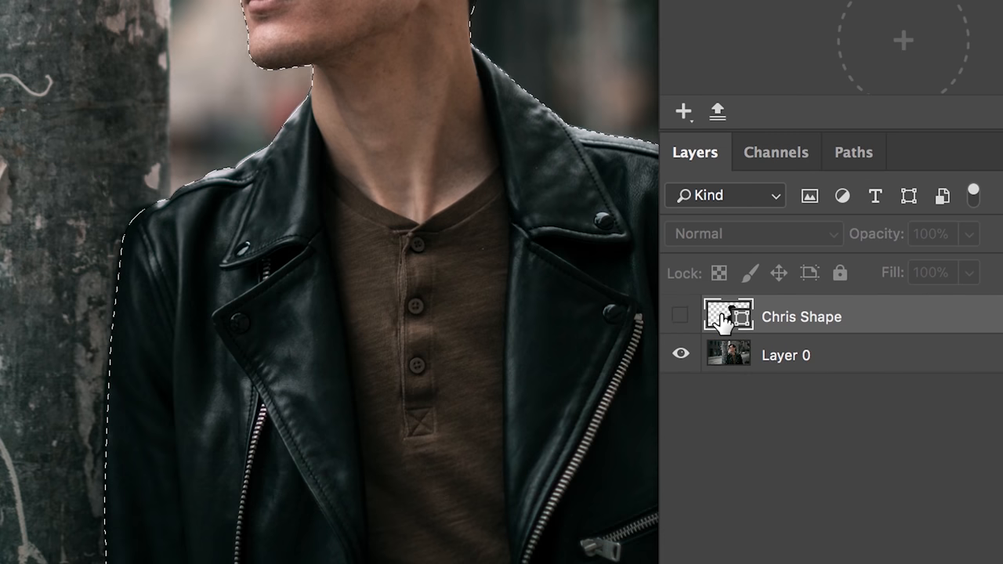
{"action": "left_click", "coordinate": [786, 354]}
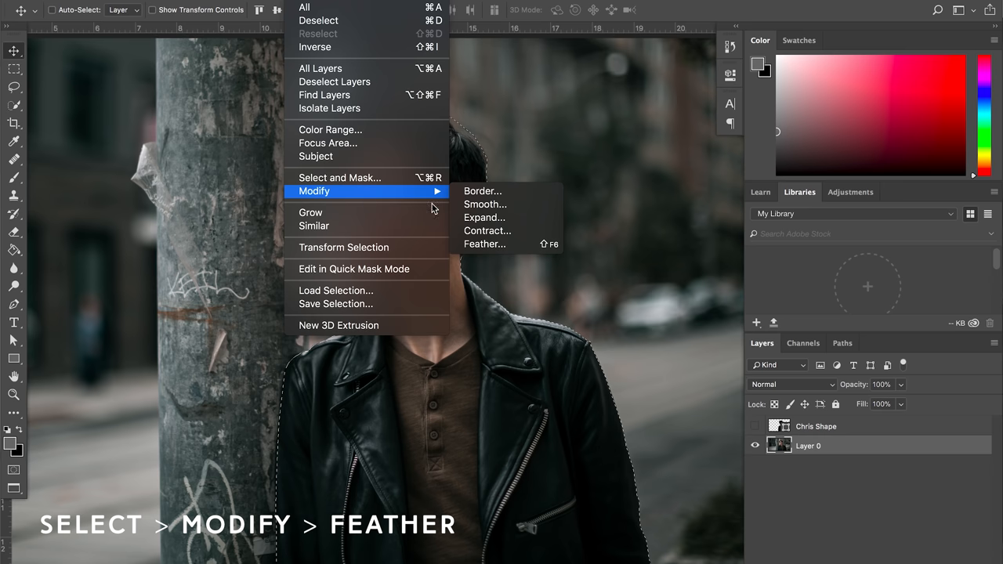
Feather the man's selection by a 1-pixel radius.
{"action": "left_click", "coordinate": [484, 244]}
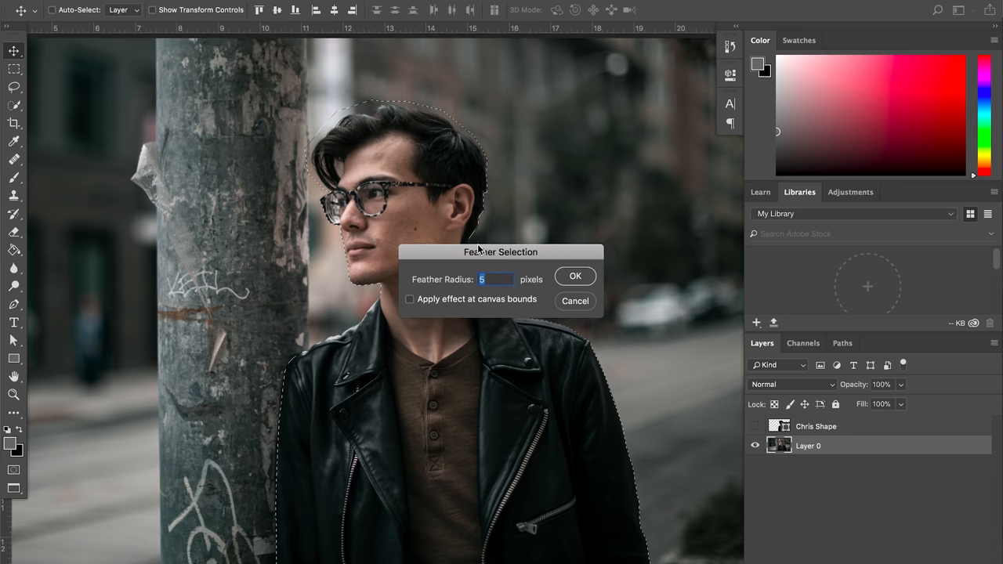
{"action": "type", "text": "1"}
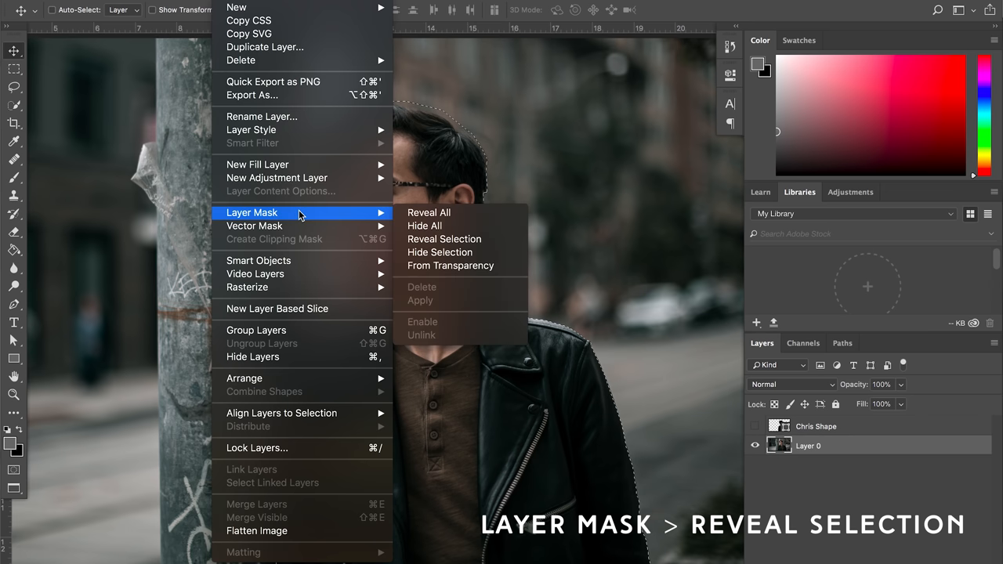
Apply a Reveal Selection layer mask so only the man shows, then duplicate the masked layer.
{"action": "left_click", "coordinate": [445, 238]}
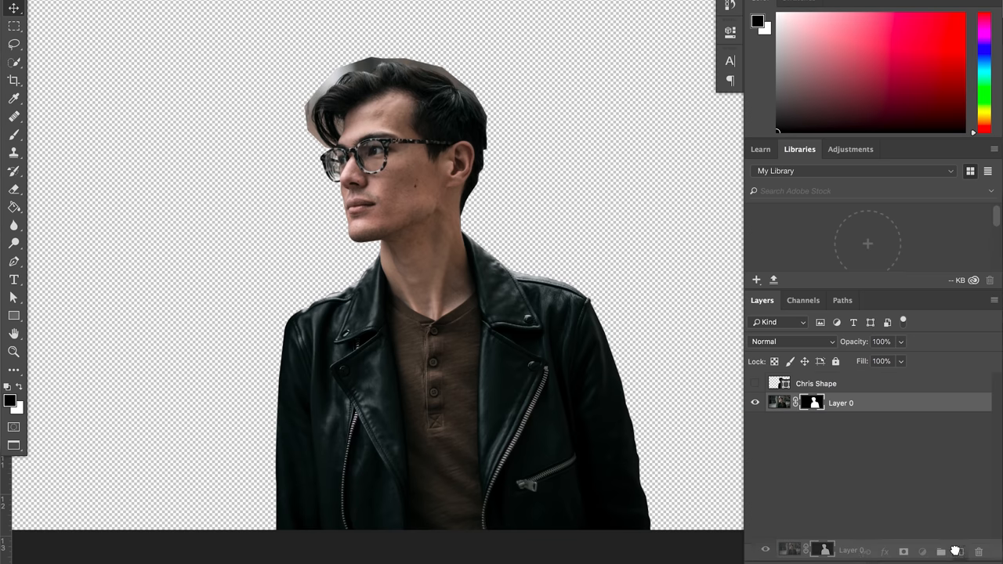
{"action": "key", "text": "ctrl+j"}
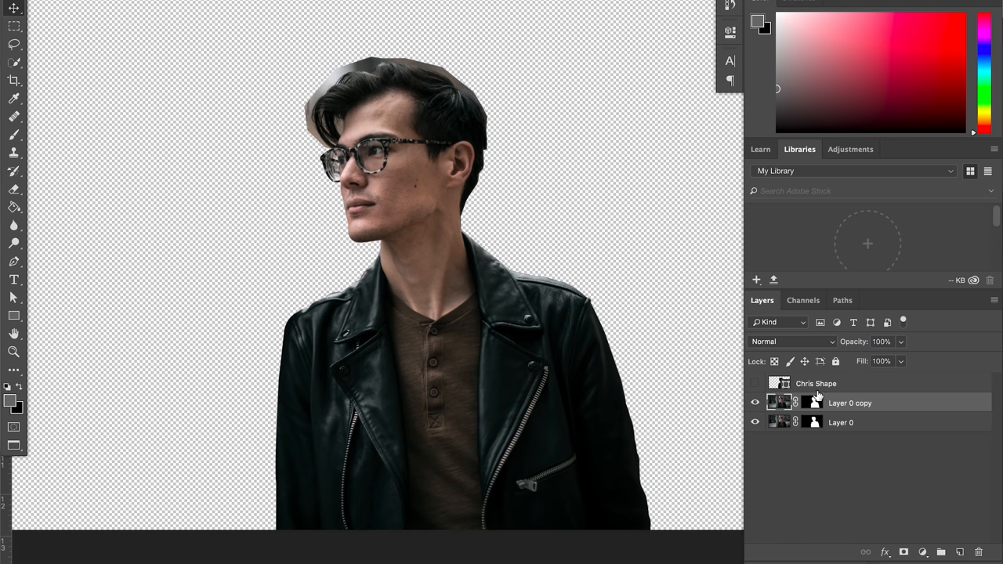
{"action": "right_click", "coordinate": [815, 403]}
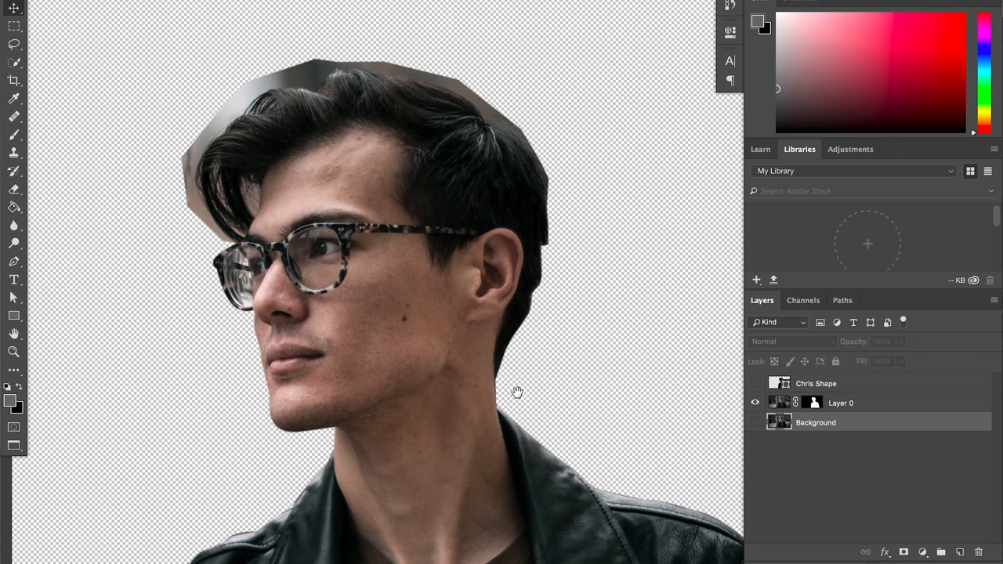
{"action": "mouse_move", "coordinate": [267, 141]}
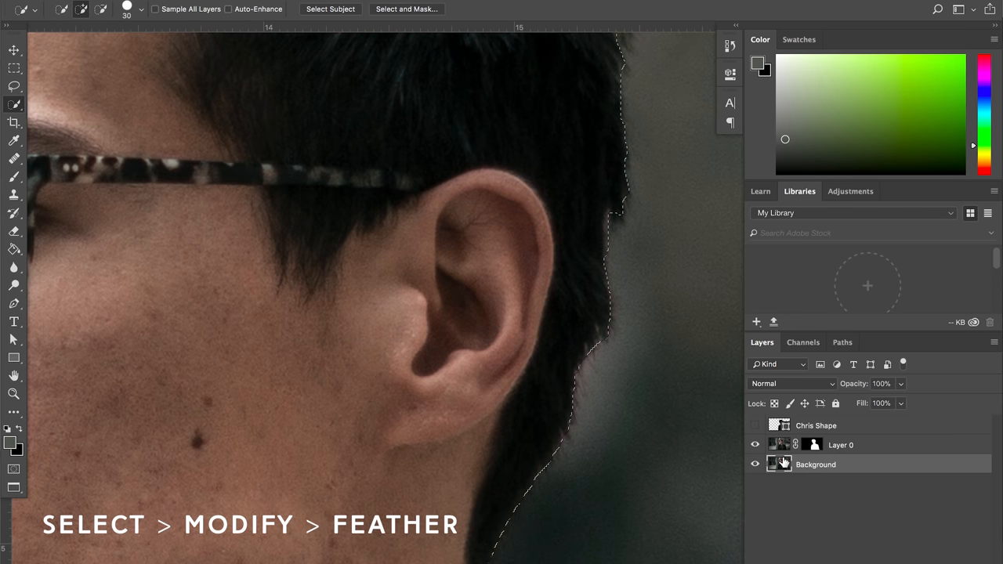
Quick-select the head edge on the Background copy, then hide that copy.
{"action": "left_click", "coordinate": [755, 463]}
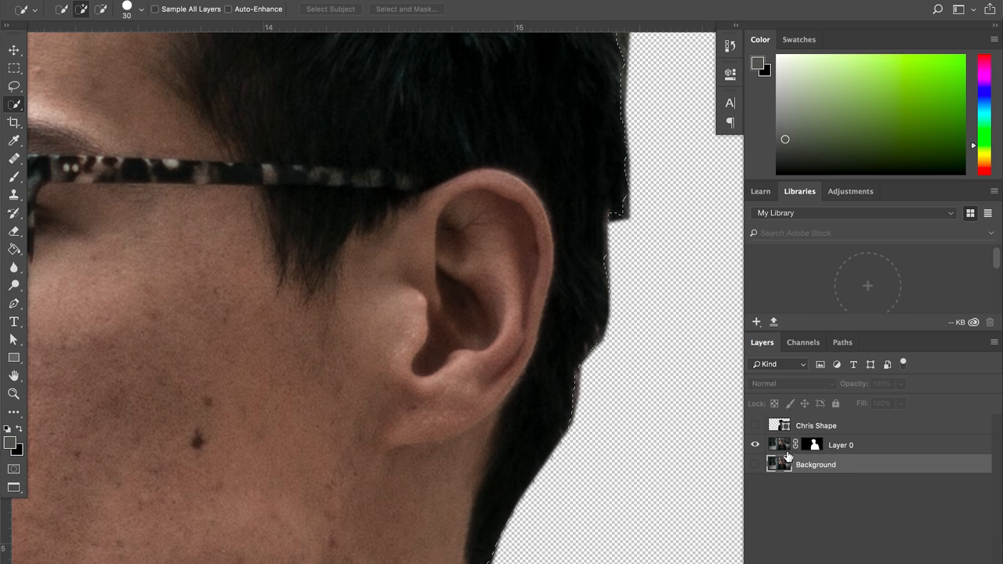
{"action": "left_click", "coordinate": [839, 445]}
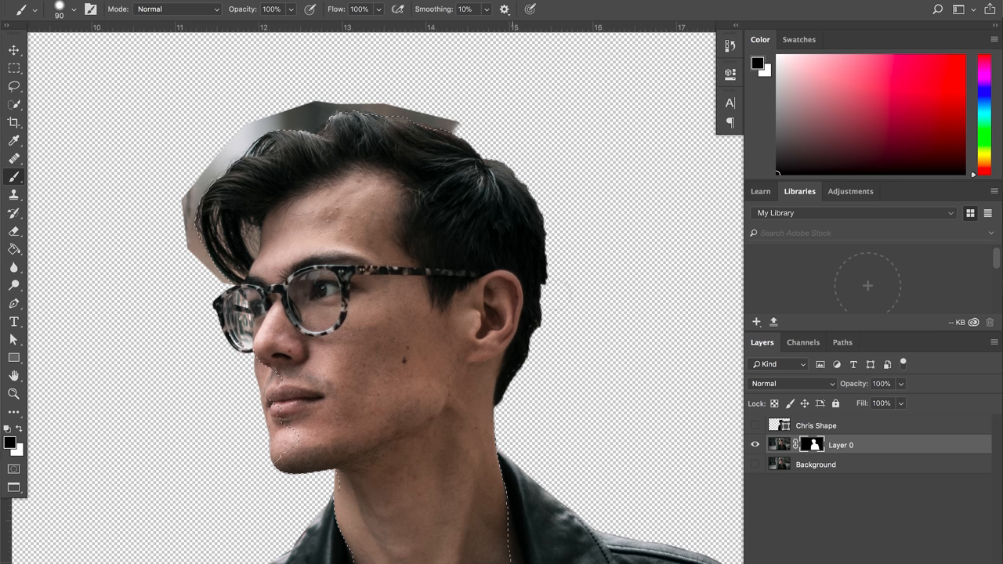
Brush the Layer 0 mask at low opacity to bring back hair strands and soften the fringe.
{"action": "left_click_drag", "start_coordinate": [348, 110], "coordinate": [452, 116]}
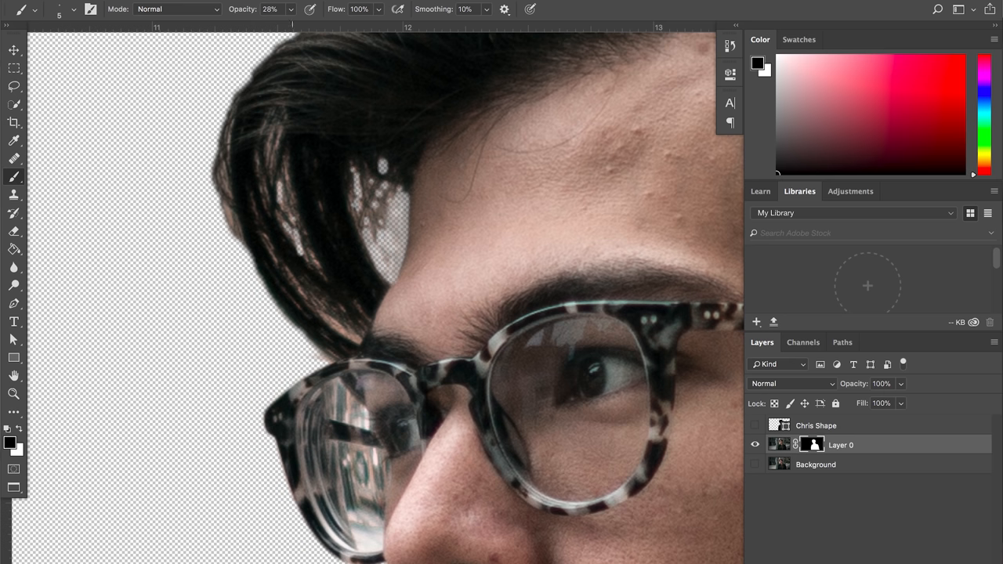
{"action": "left_click_drag", "start_coordinate": [227, 172], "coordinate": [345, 337]}
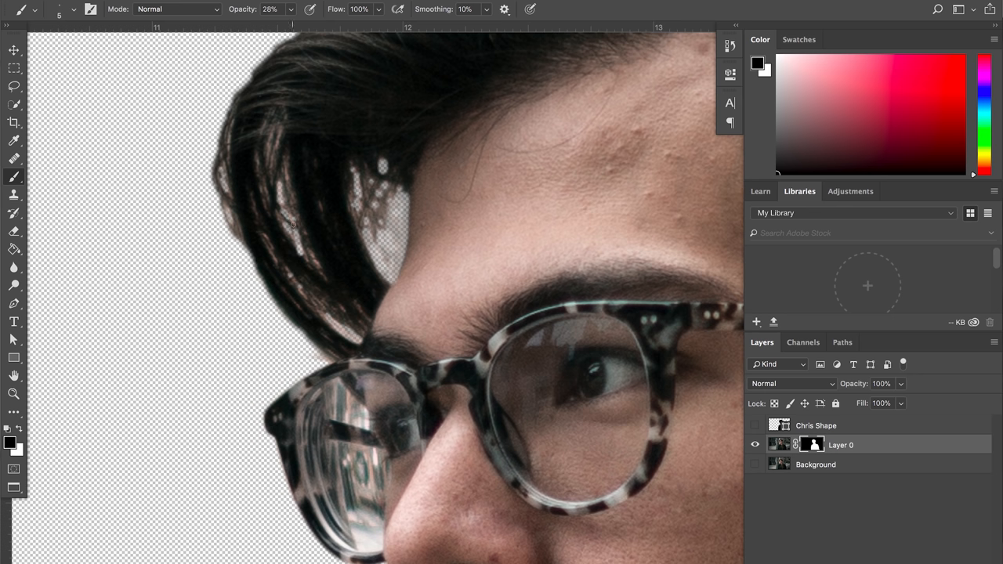